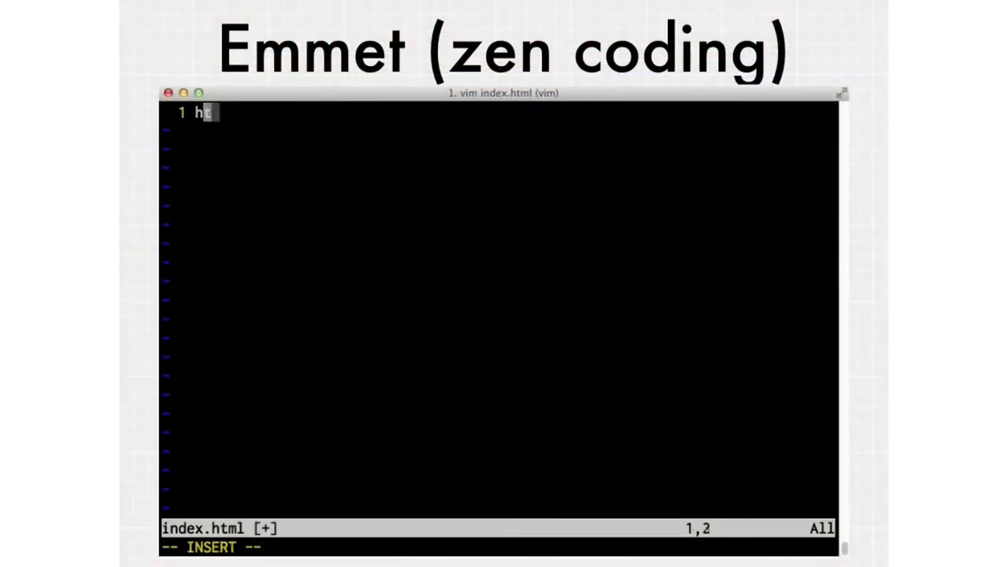
Step: Expand the shorthand into an HTML5 skeleton and begin a div inside the body
key(Tab)
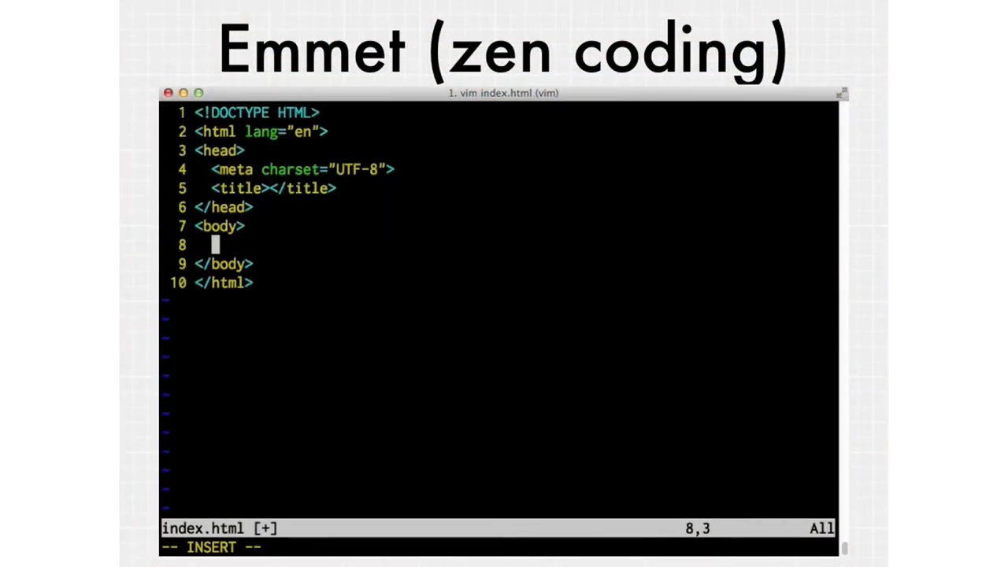
text(div)
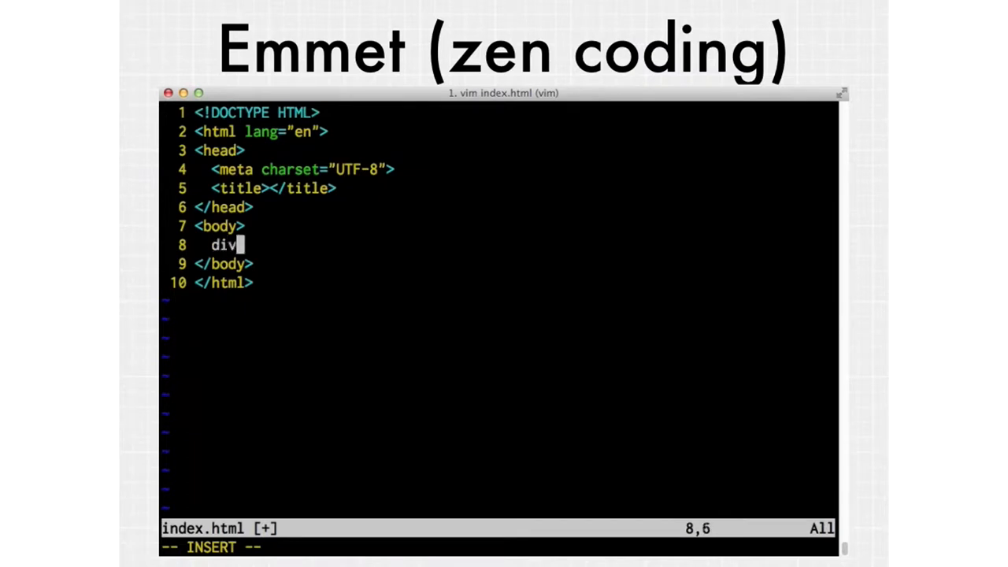
Step: Expand div.content>div#navbar>li*5 into nested divs with five list items, entering WOOO in the first
text(.content>)
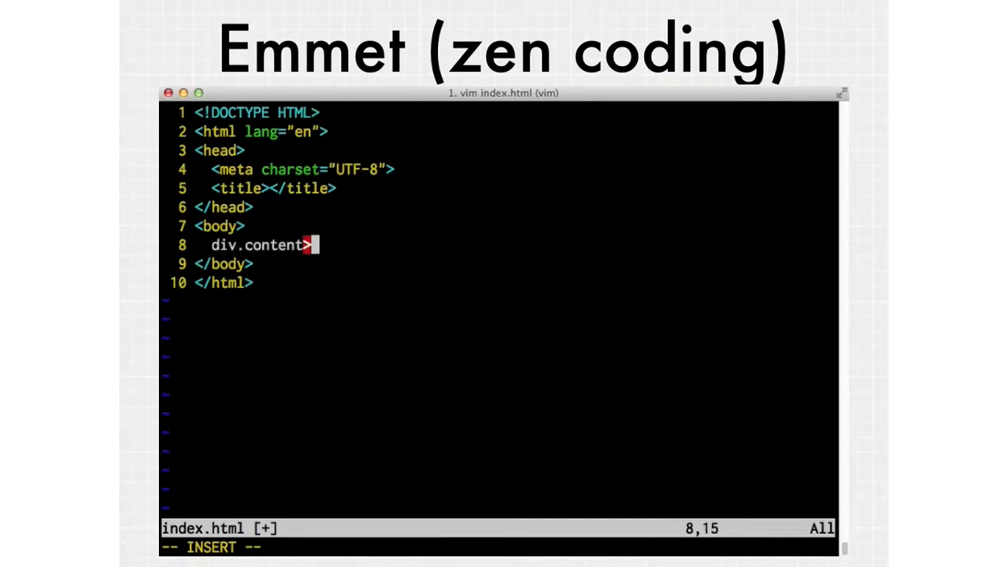
text(div)
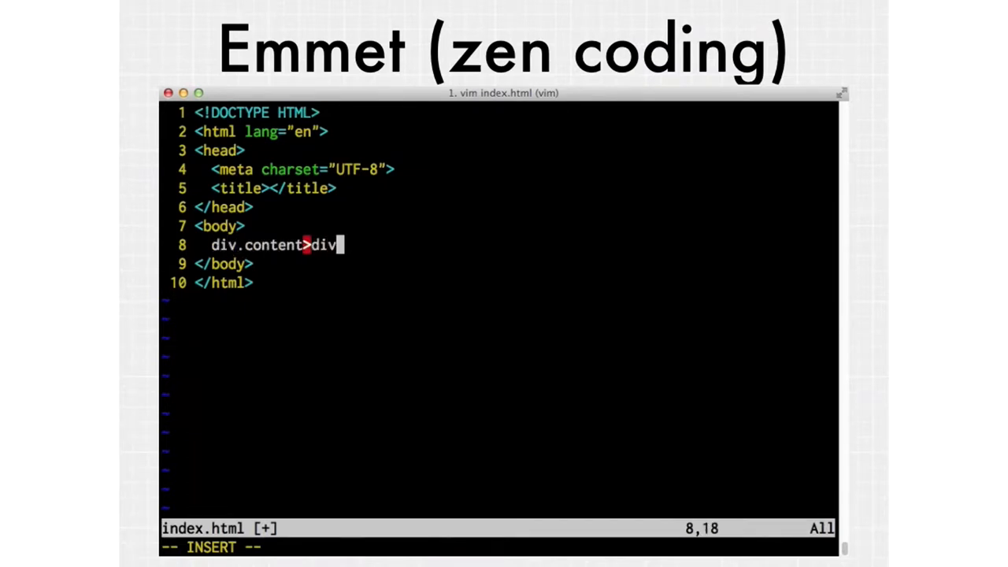
text(#navbar)
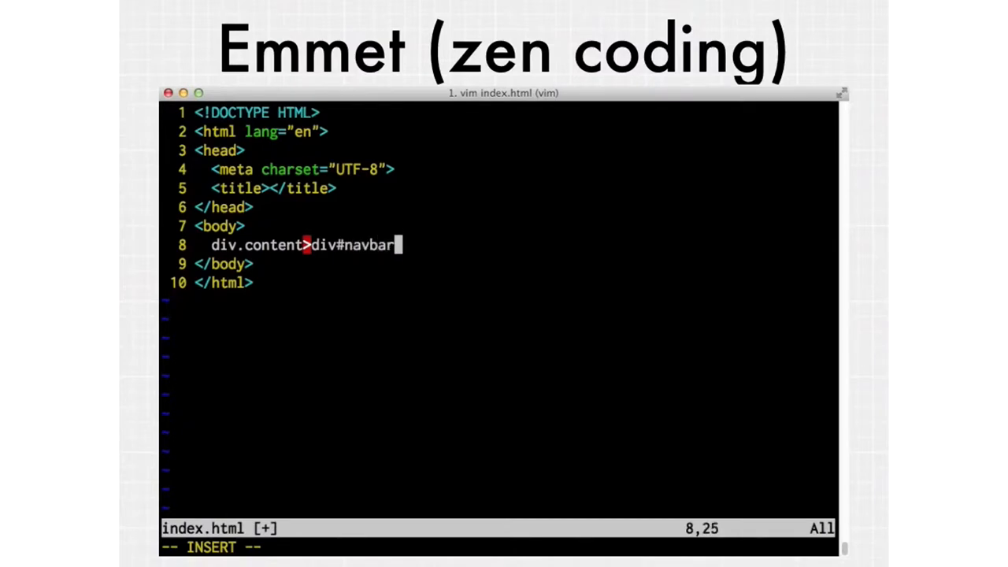
text(>li*)
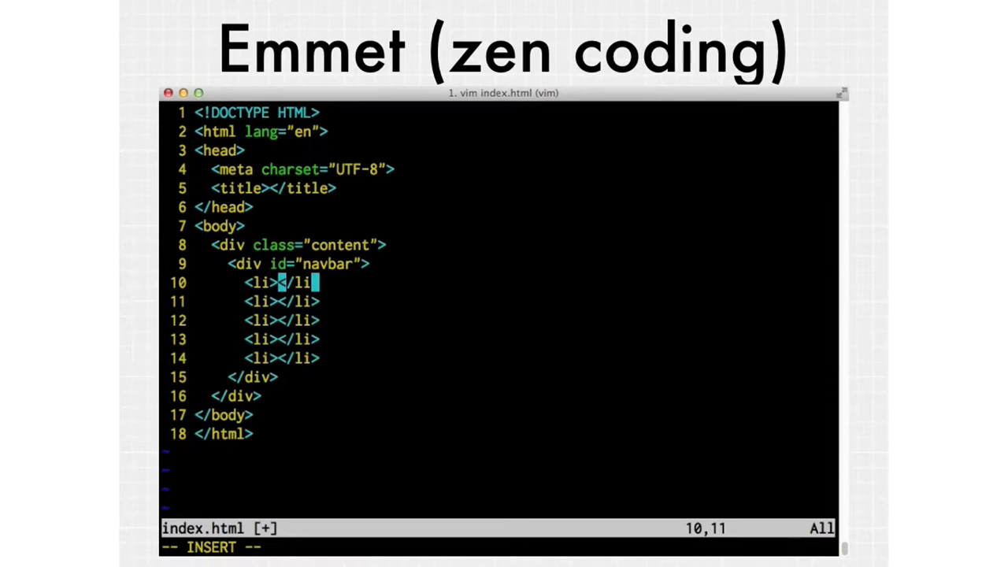
text(WOOO)
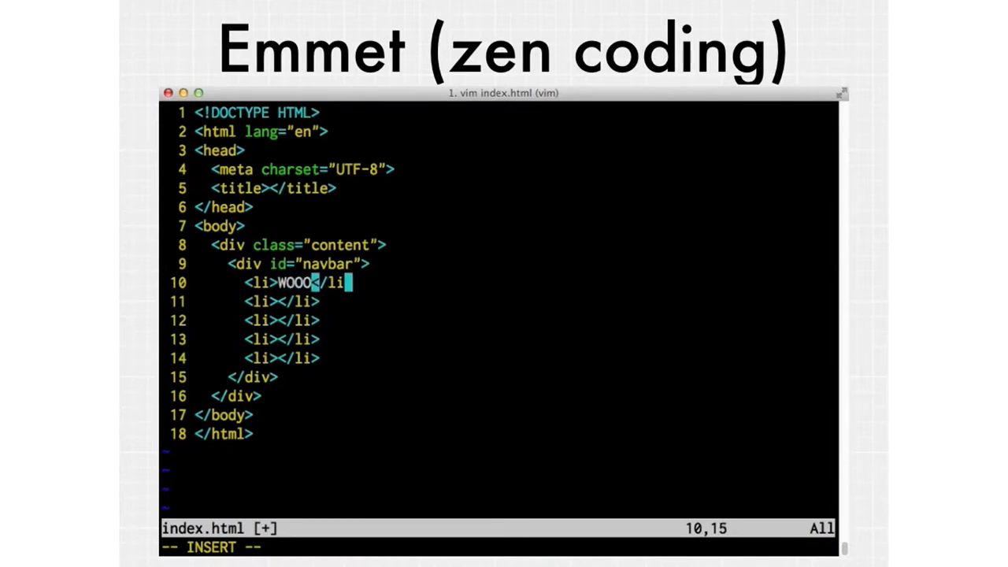